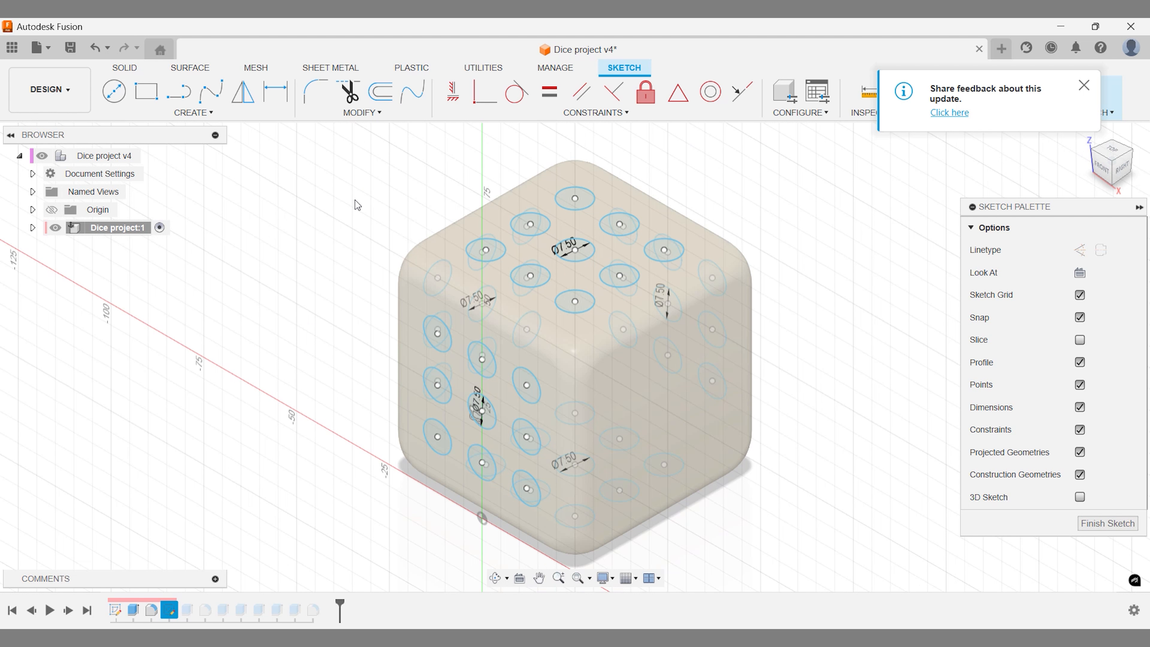
{"action": "mouse_move", "coordinate": [343, 309]}
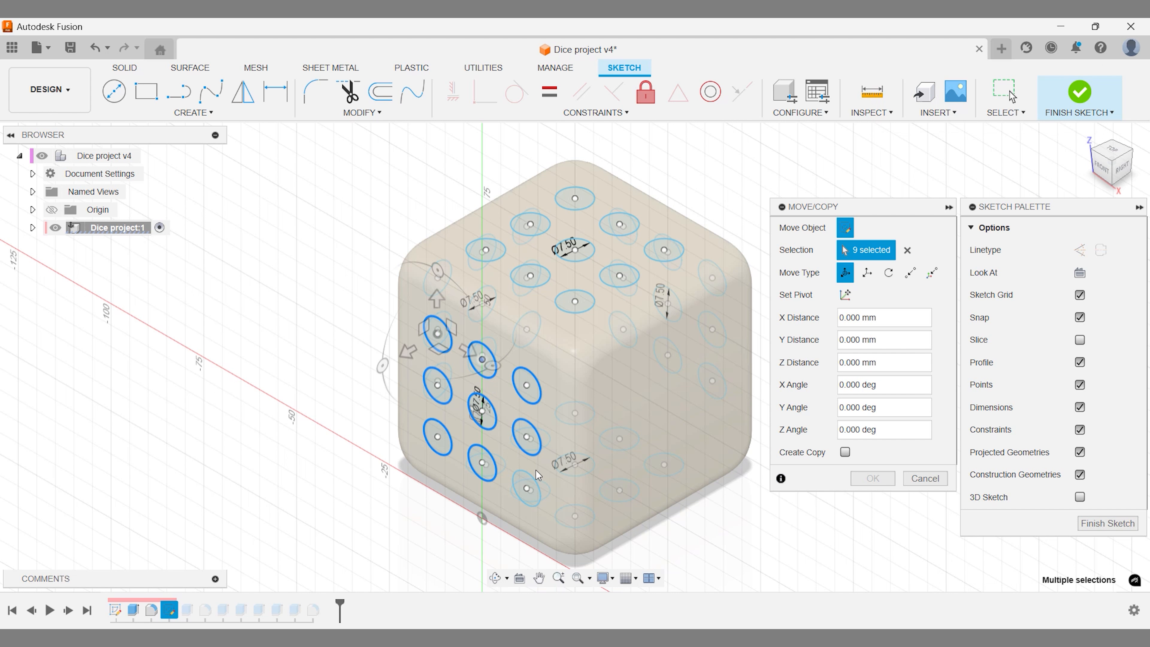
Add the middle pip's centre point (10 selected) and set Move Type to Point to Point
{"action": "left_click", "coordinate": [526, 489]}
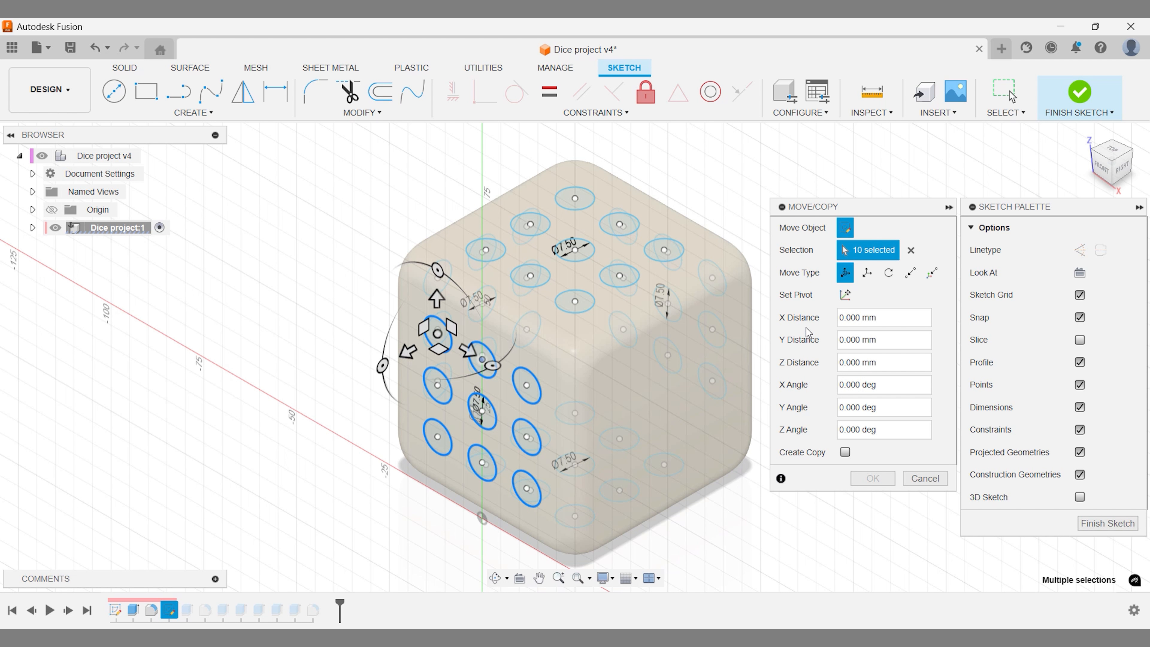
{"action": "mouse_move", "coordinate": [845, 272]}
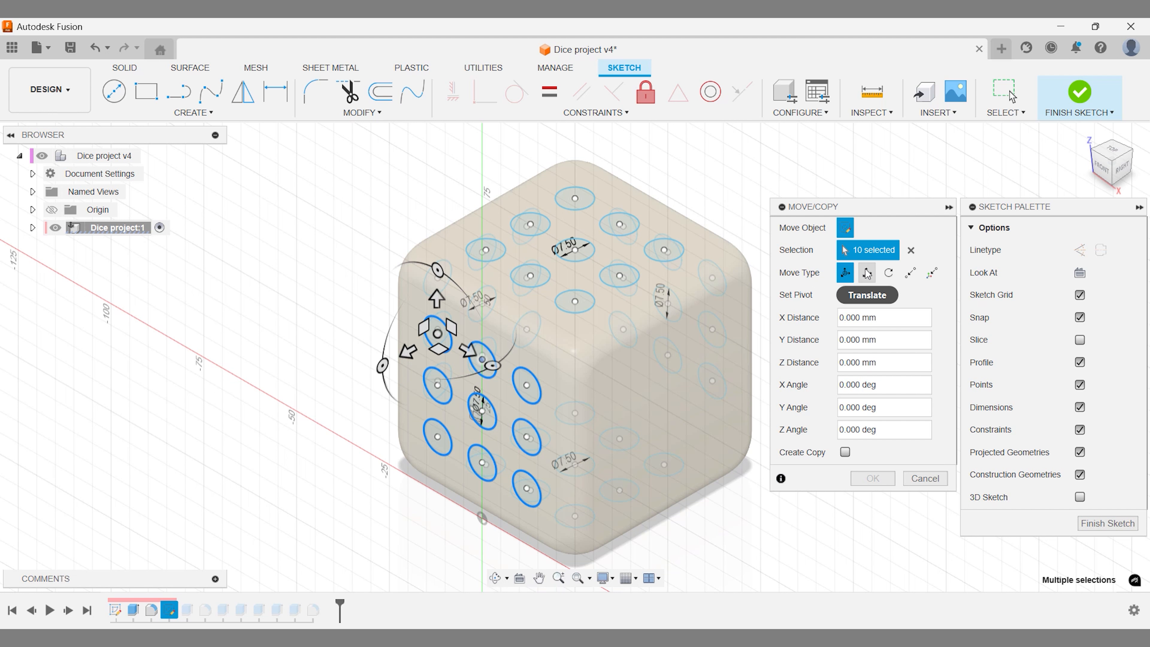
{"action": "left_click", "coordinate": [889, 272]}
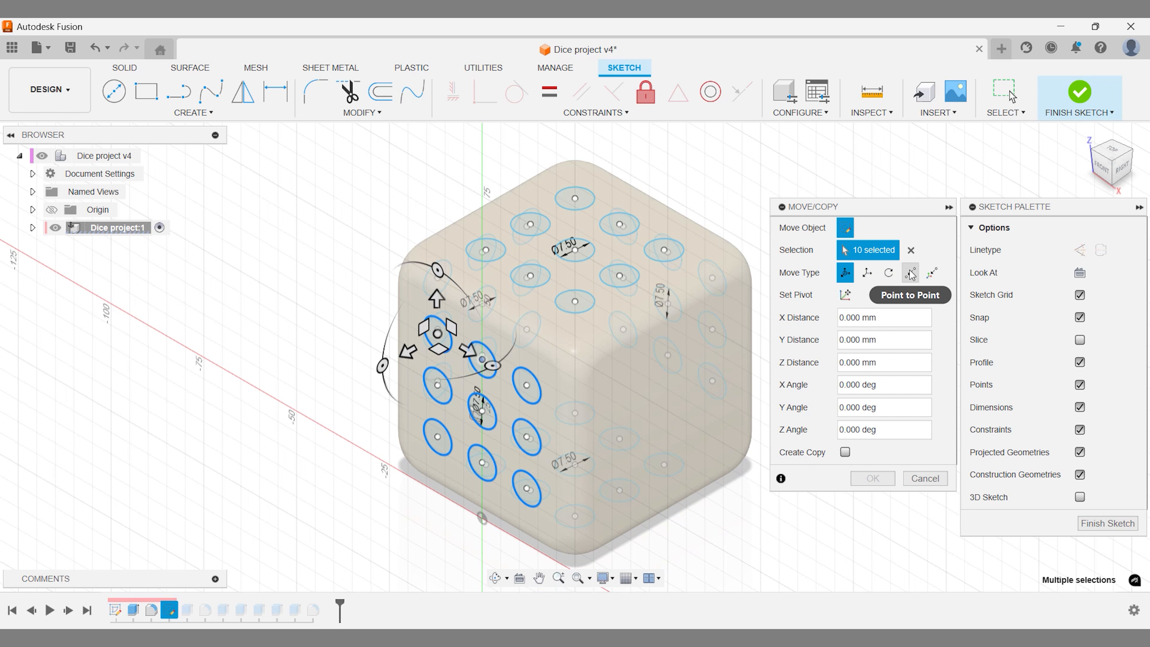
{"action": "mouse_move", "coordinate": [932, 271]}
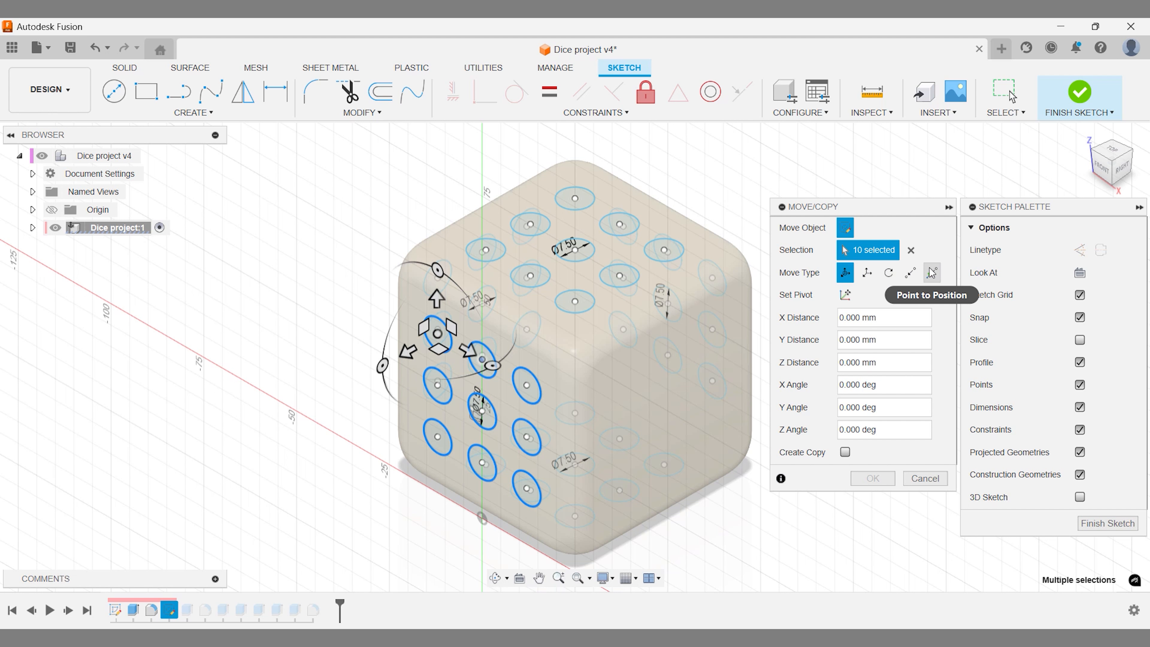
{"action": "left_click", "coordinate": [911, 272]}
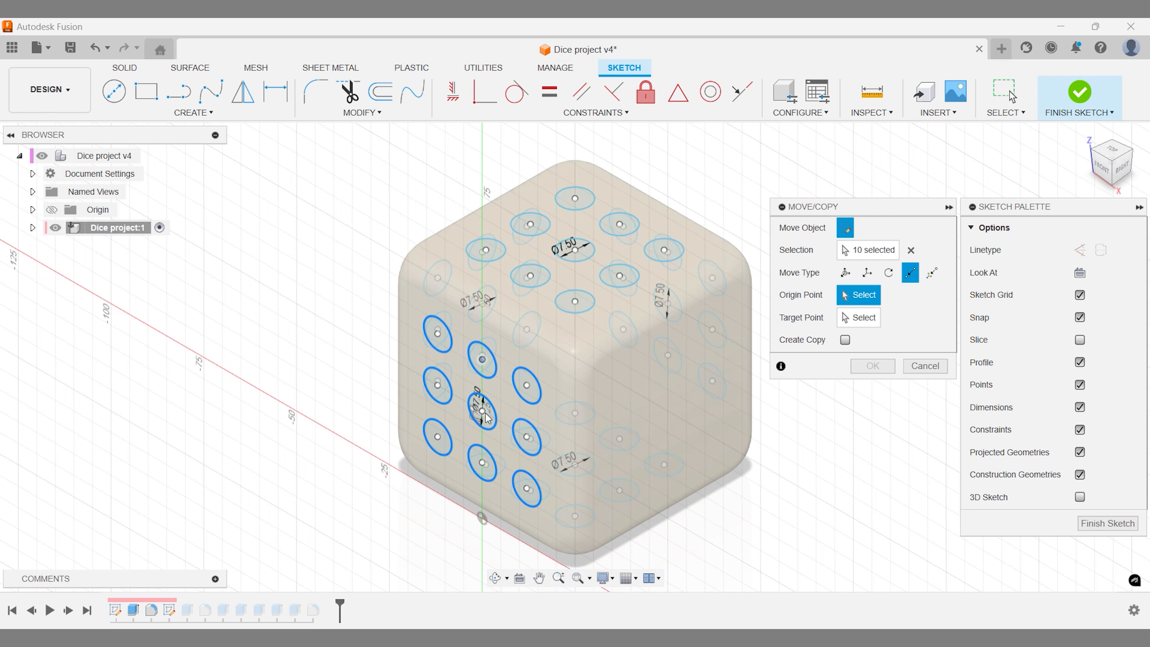
Use the middle pip centre as origin, the right face as target, with Create Copy on
{"action": "left_click", "coordinate": [480, 415]}
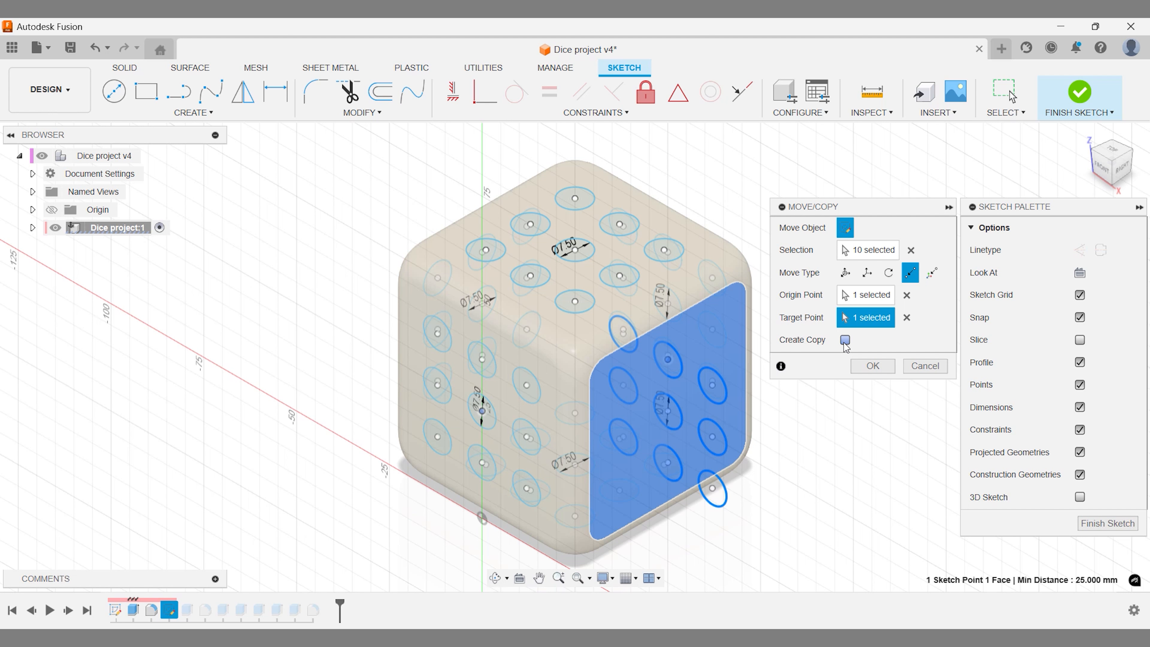
{"action": "left_click", "coordinate": [844, 339]}
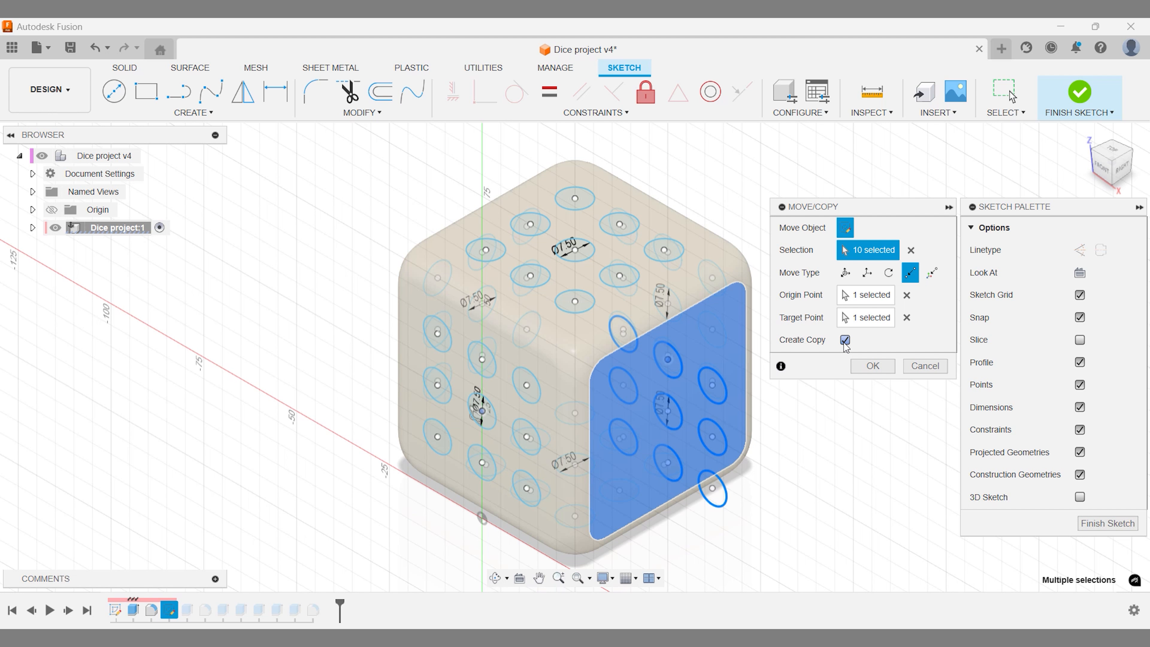
{"action": "mouse_move", "coordinate": [845, 272]}
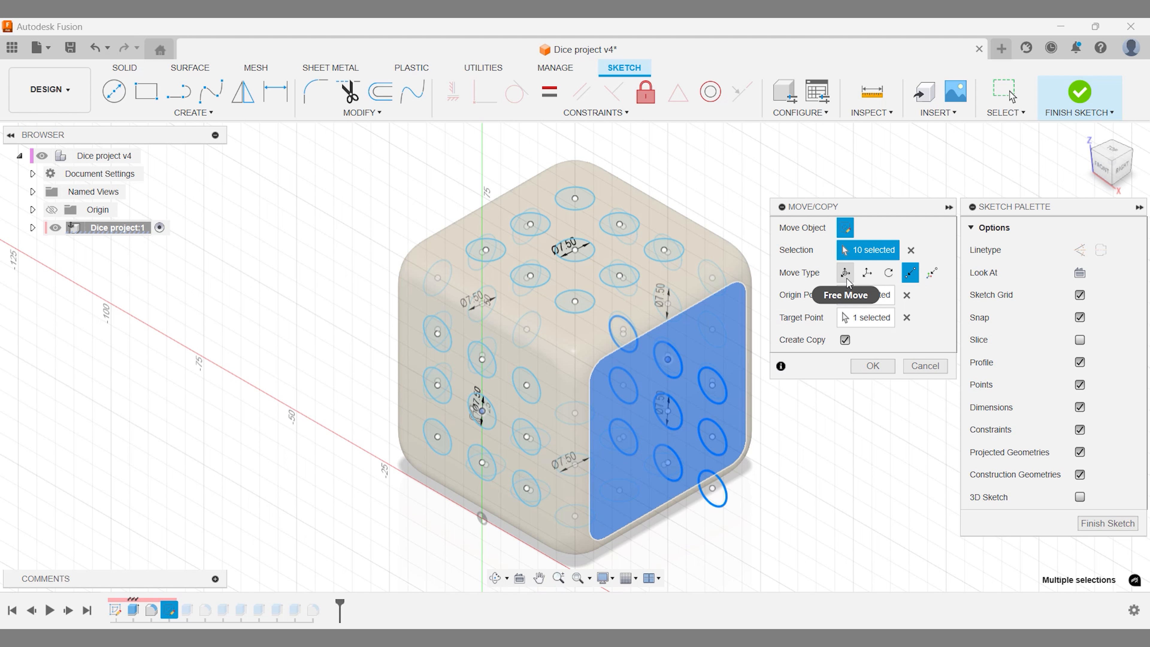
Switch Move Type back to Free Move, committing the point-to-point copy on the right face
{"action": "left_click", "coordinate": [845, 273]}
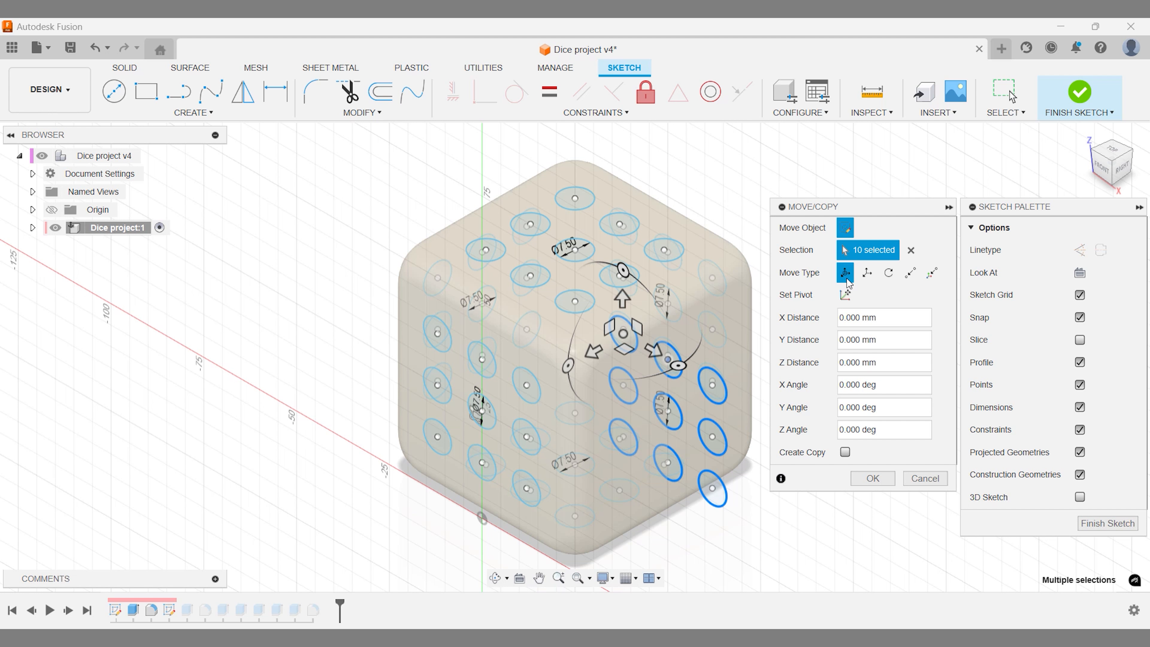
{"action": "mouse_move", "coordinate": [845, 294]}
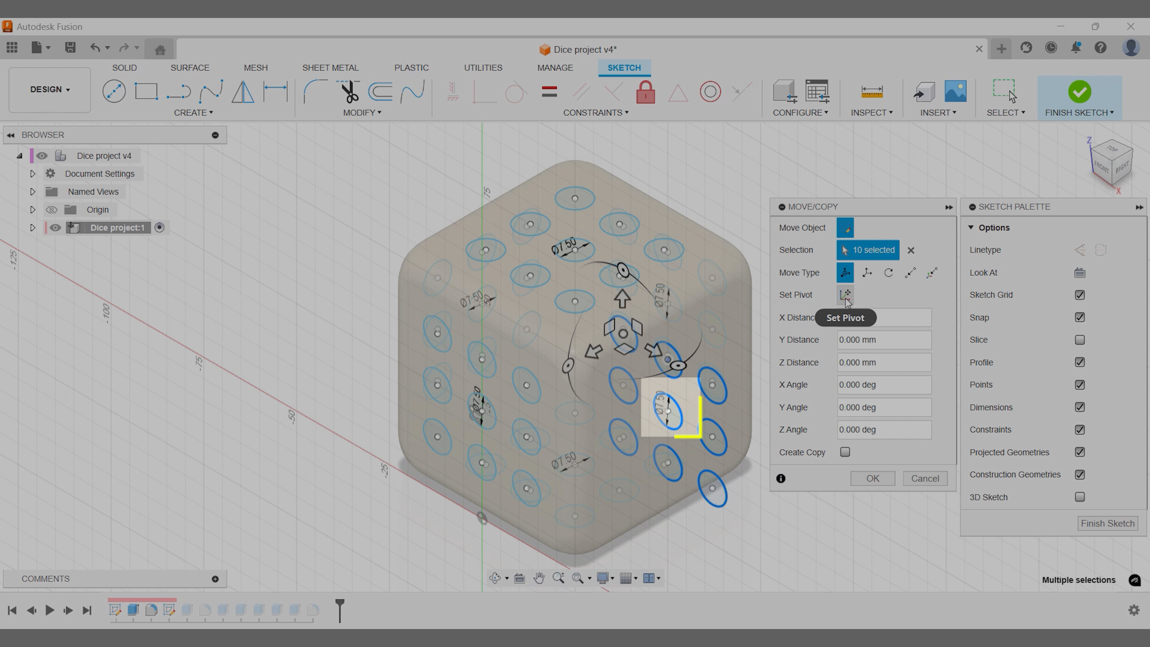
Set the pivot at the pattern centre and rotate the copied pips 90 deg about Y, then OK
{"action": "left_click", "coordinate": [844, 294]}
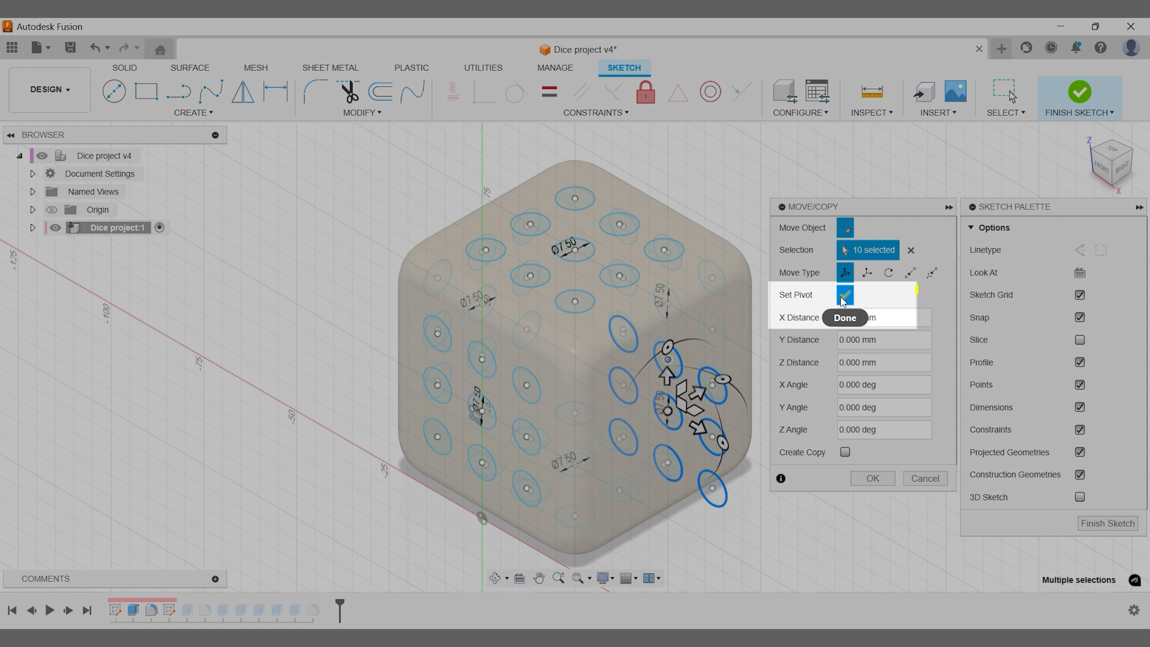
{"action": "left_click", "coordinate": [844, 294]}
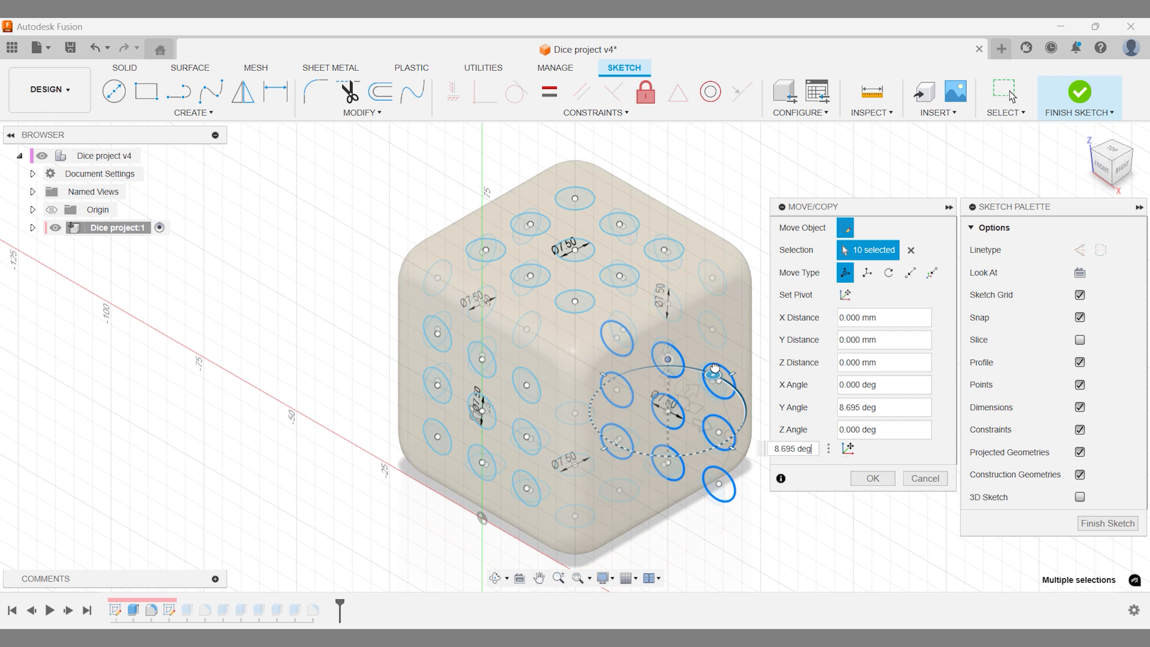
{"action": "type", "text": "90"}
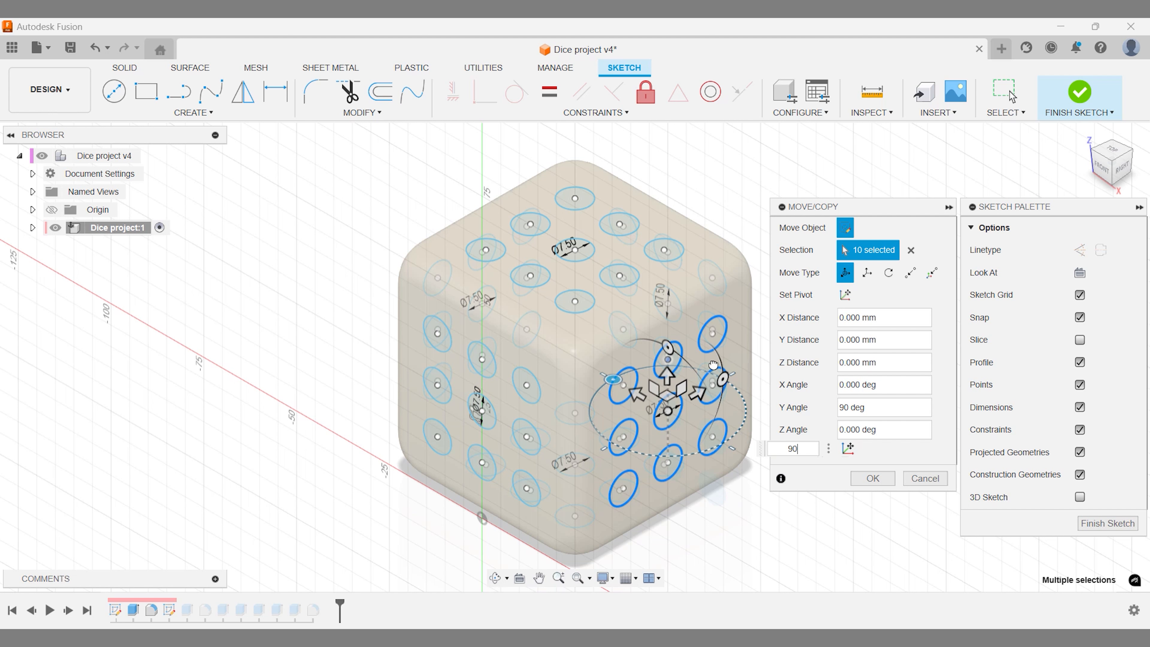
{"action": "left_click", "coordinate": [872, 477]}
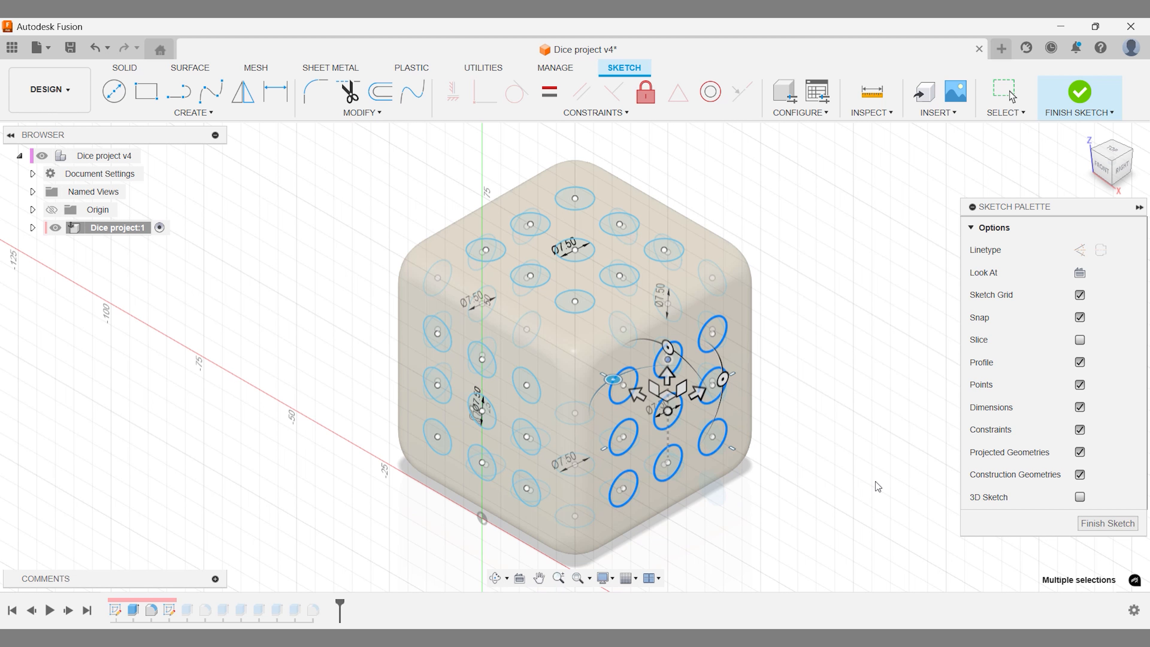